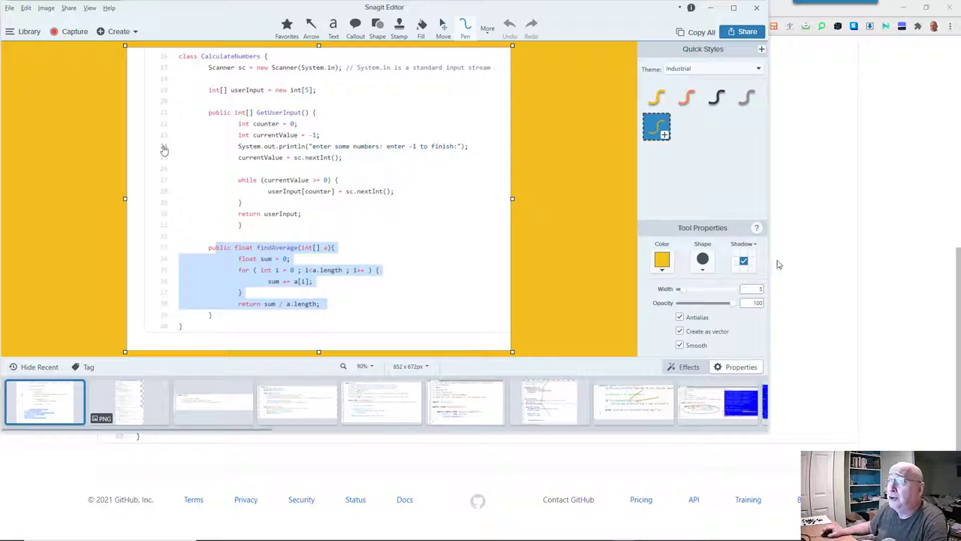
Draw two arrows pointing at the highlighted FindAverage method
left_click(310, 27)
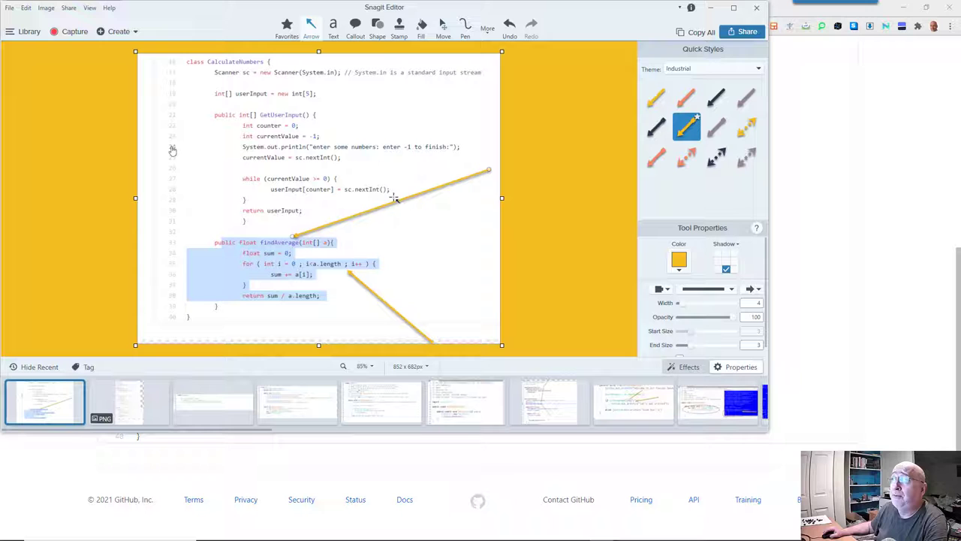
Draw a red-ring ellipse around the highlighted FindAverage method
left_click(377, 27)
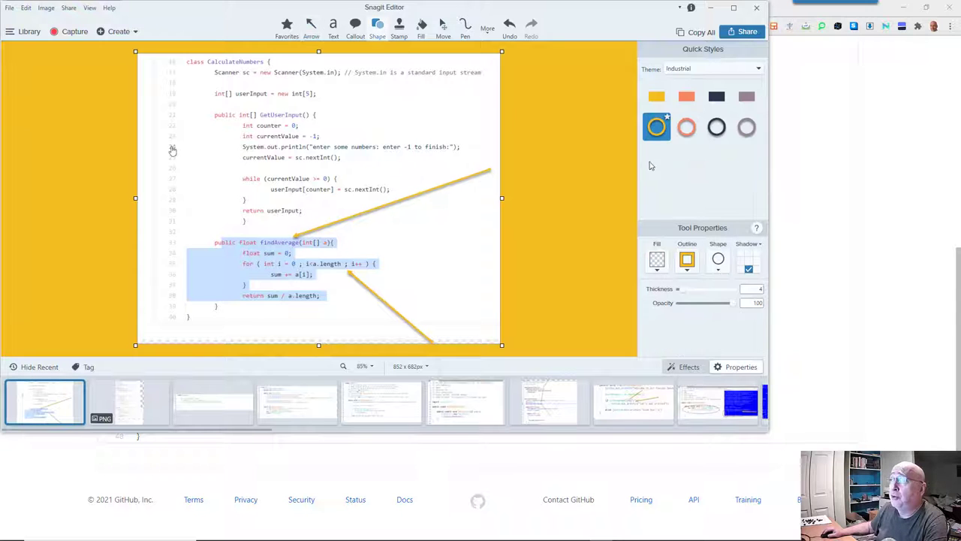
left_click(686, 126)
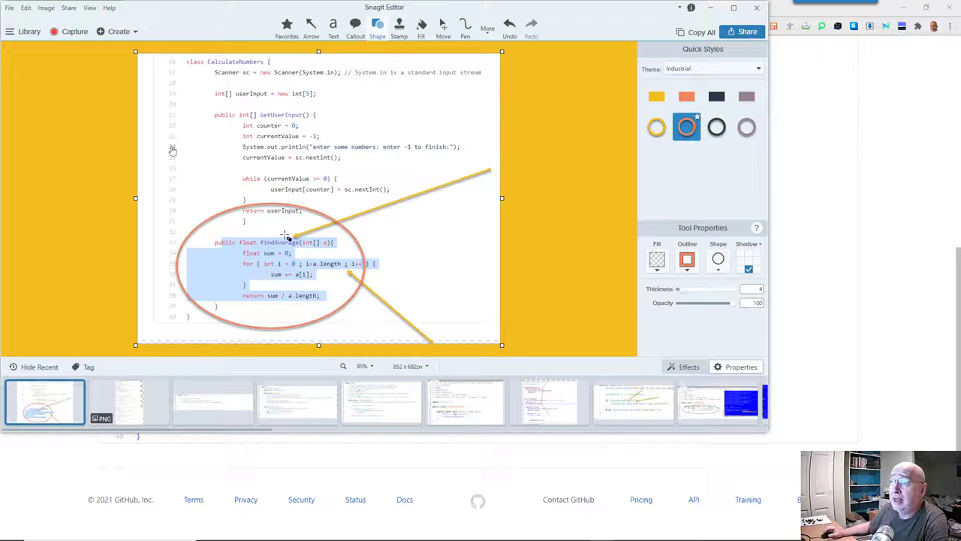
Add another arrow pointing toward the for loop inside FindAverage
left_click(309, 27)
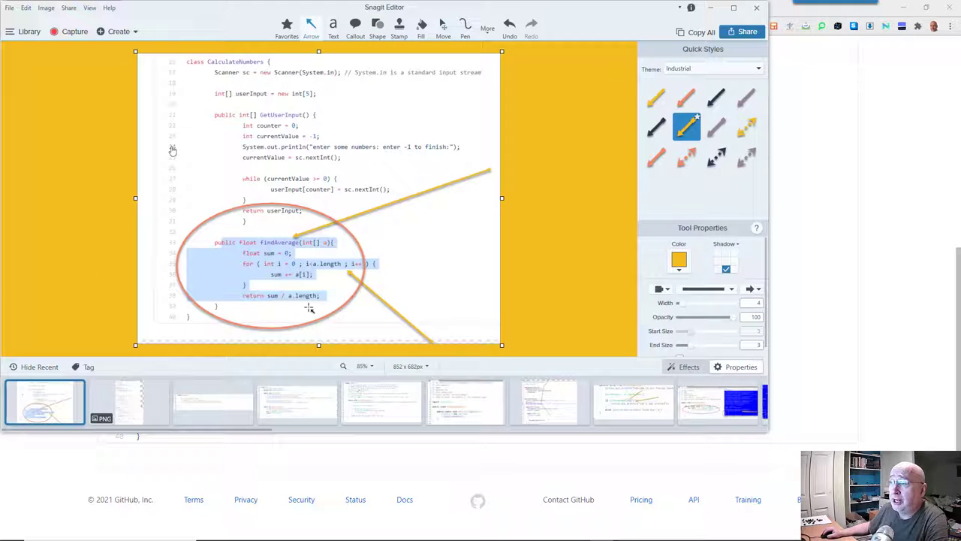
mouse_move(343, 333)
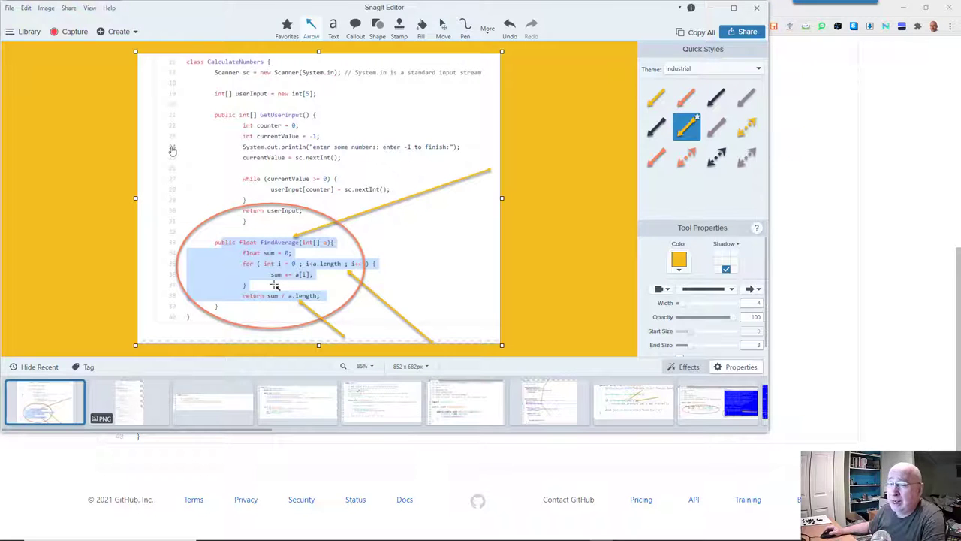
Switch to the browser window and scroll through CompetitionCode.java on GitHub
key("alt+tab")
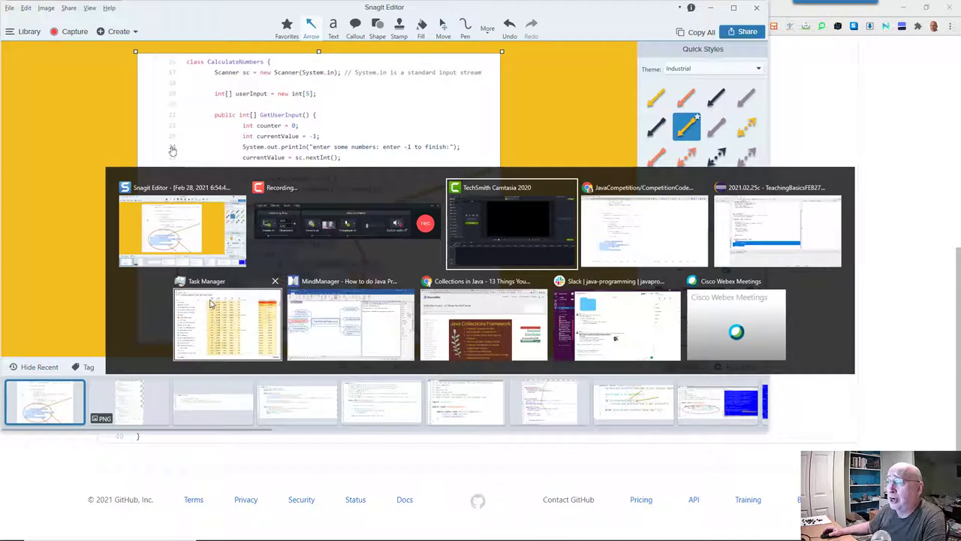
left_click(643, 225)
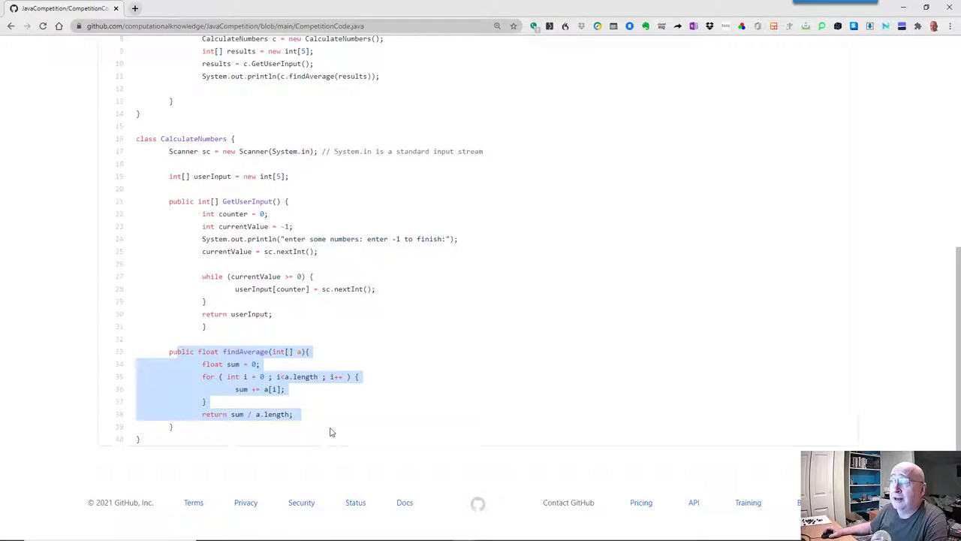
scroll("up", 3)
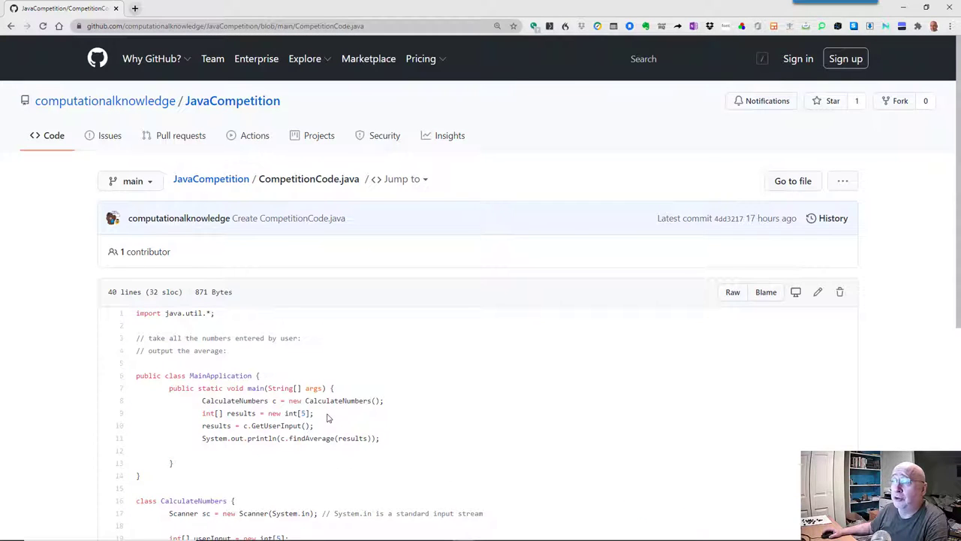
scroll("down", 3)
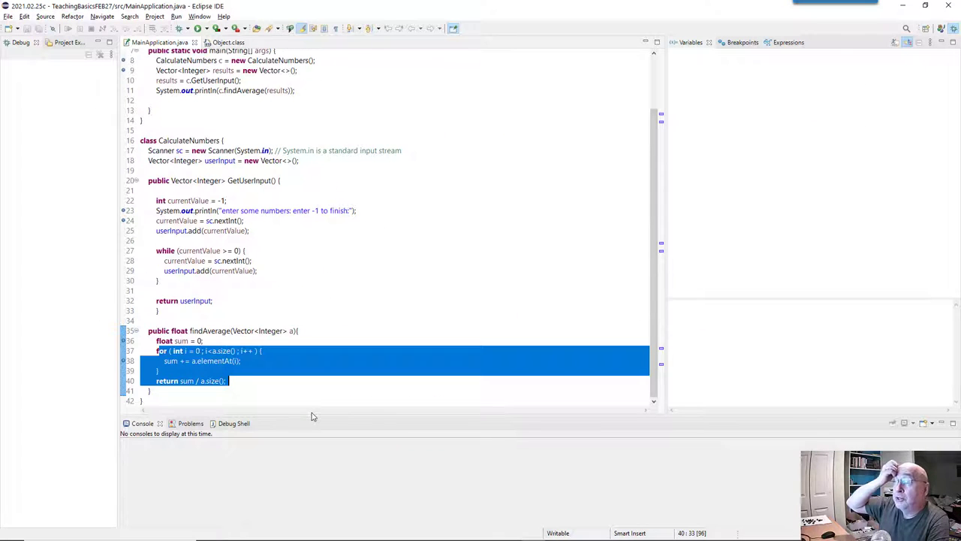
scroll("up", 3)
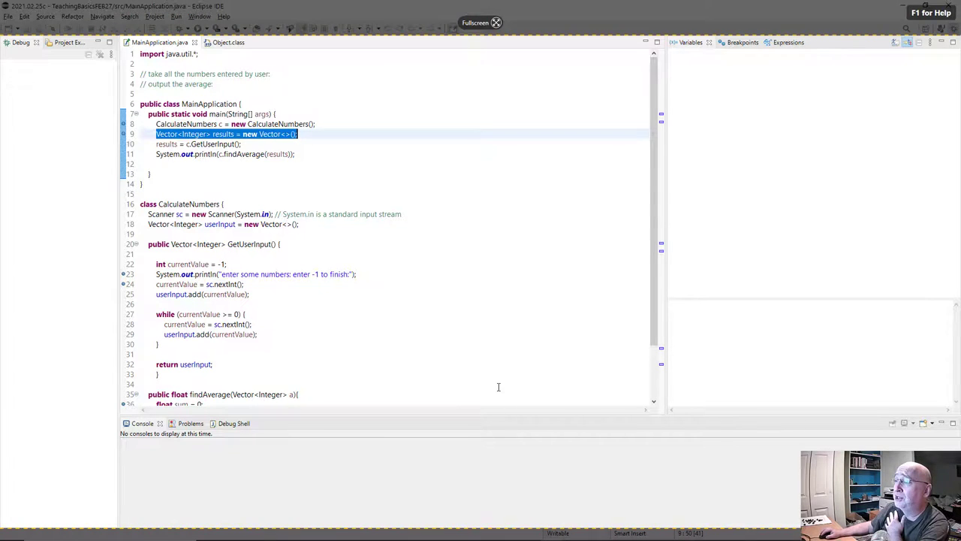
left_click(496, 22)
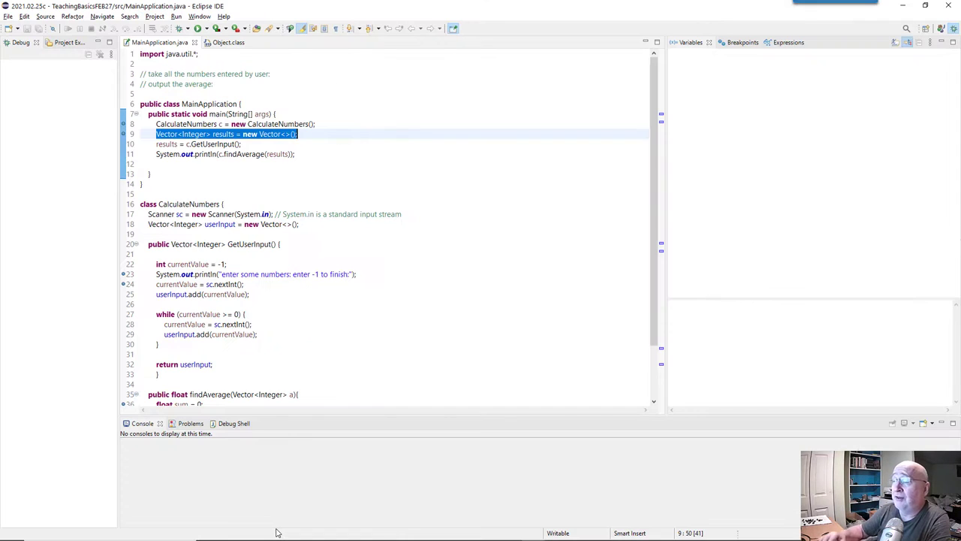
scroll("down", 3)
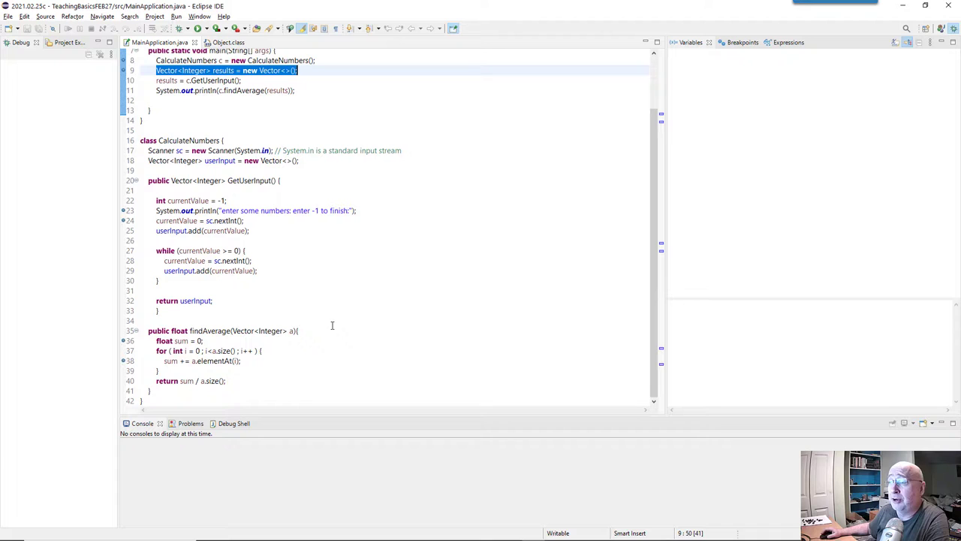